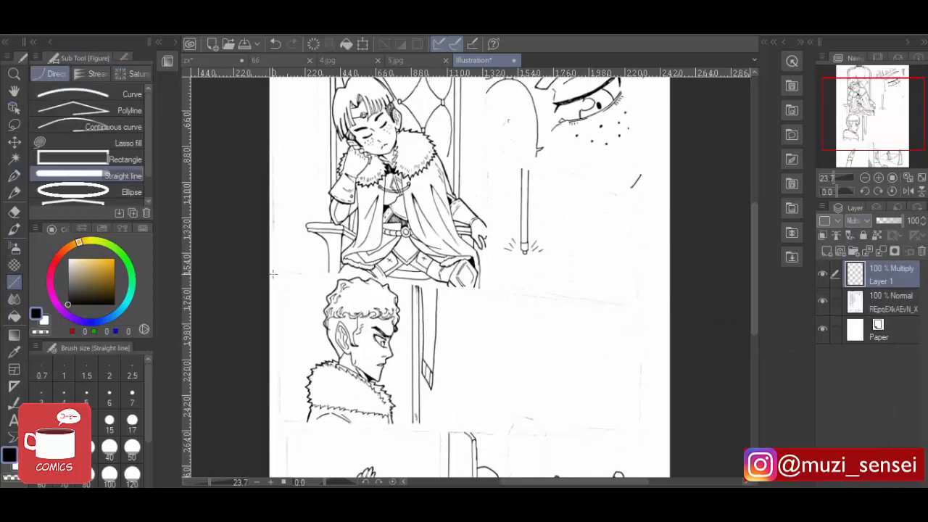
# - Rule the horizontal panel border and the slanted bottom edge of the eye close-up
pyautogui.scroll(-3)
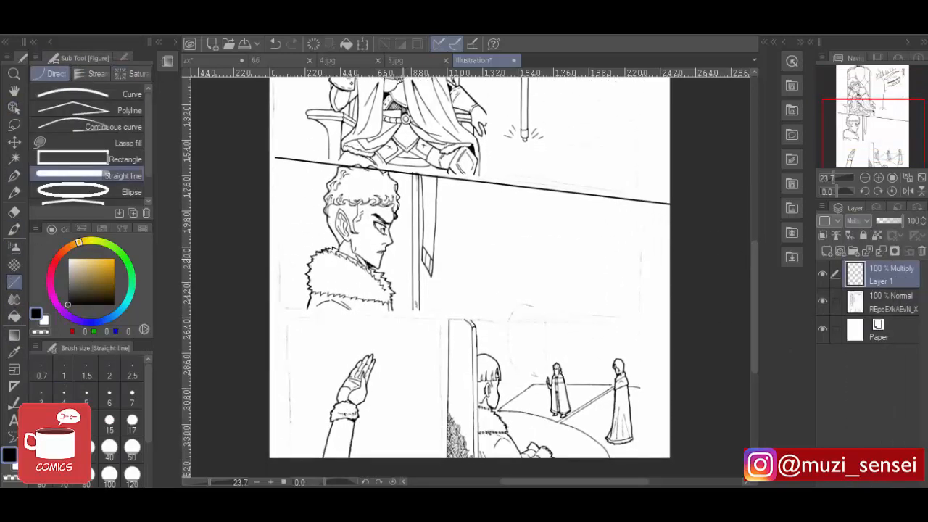
pyautogui.moveTo(279, 314); pyautogui.dragTo(667, 314)
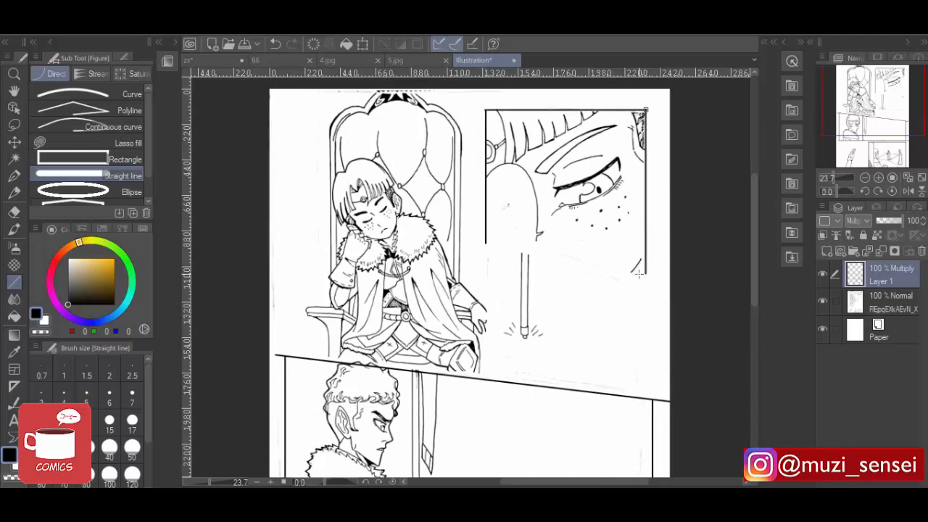
pyautogui.moveTo(486, 247); pyautogui.dragTo(645, 278)
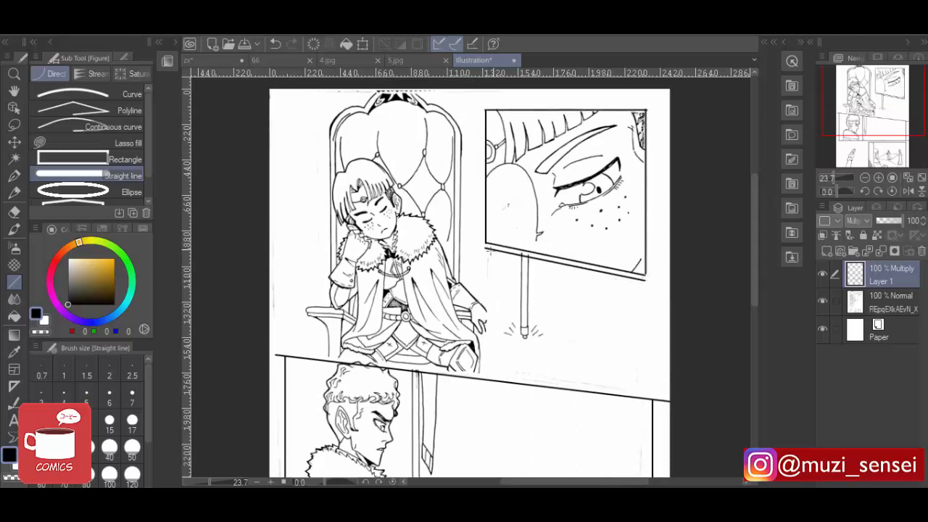
# - Rule a vertical border, then ink the eye close-up's lash and lid lines with a custom pen
pyautogui.moveTo(484, 248); pyautogui.dragTo(485, 356)
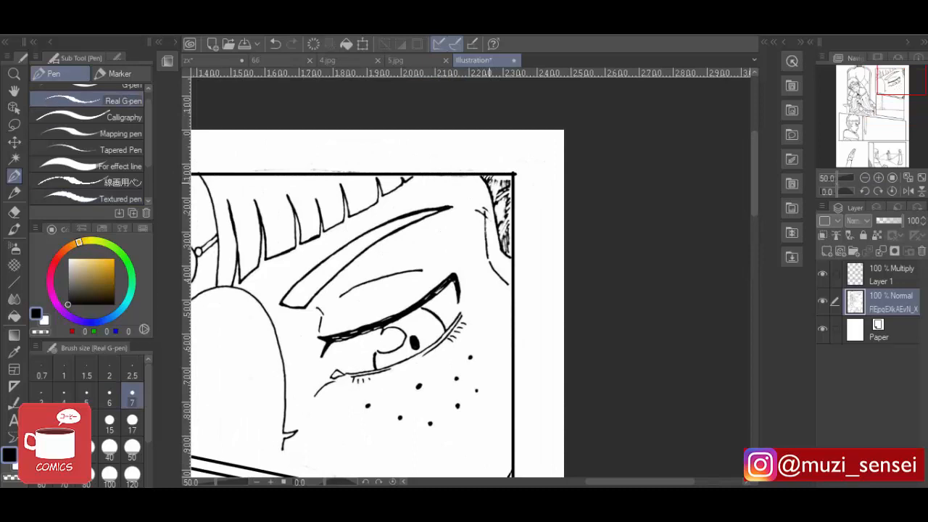
pyautogui.click(123, 182)
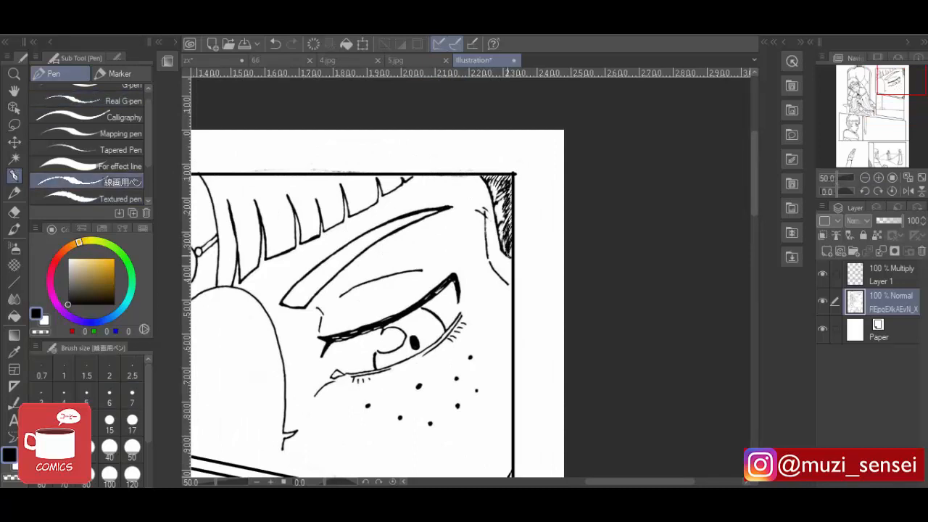
pyautogui.moveTo(505, 188); pyautogui.dragTo(508, 254)
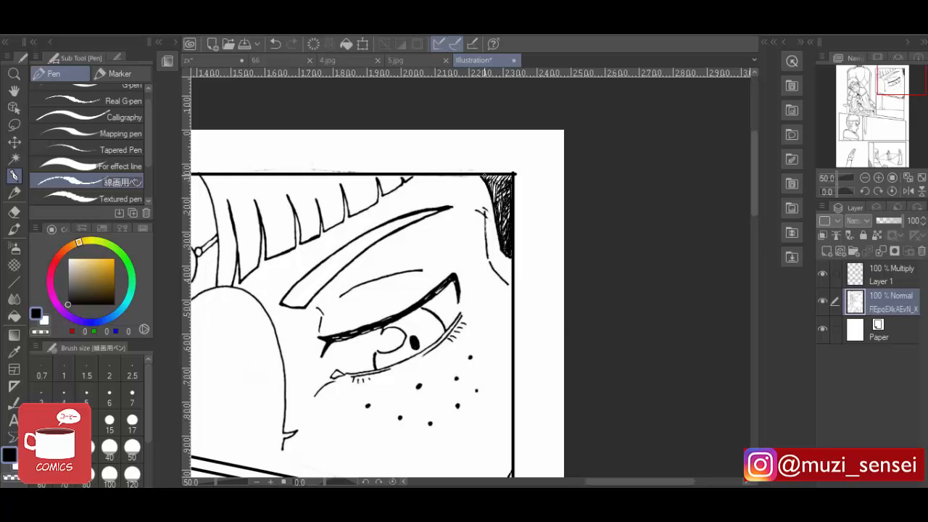
pyautogui.click(438, 44)
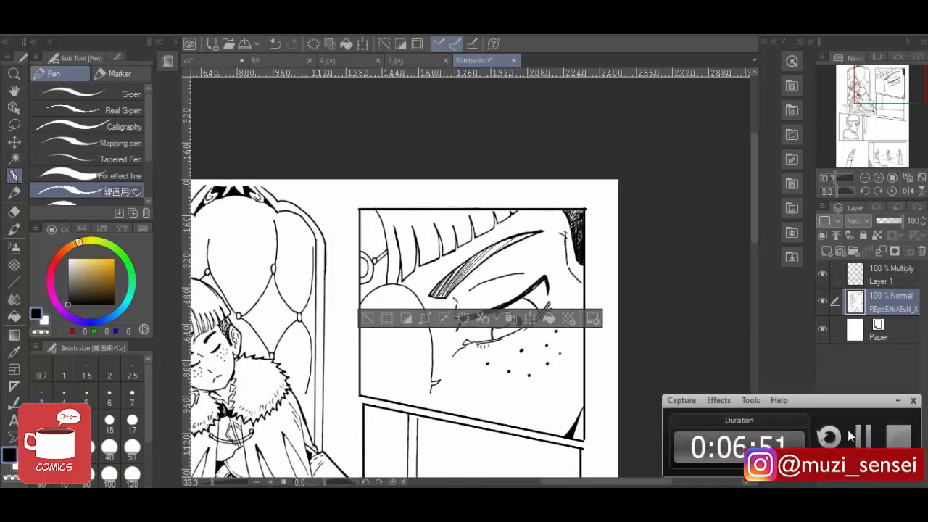
# - Ink the prince's outlines, then add freckles and face details with a finer pen
pyautogui.moveTo(435, 293); pyautogui.dragTo(529, 235)
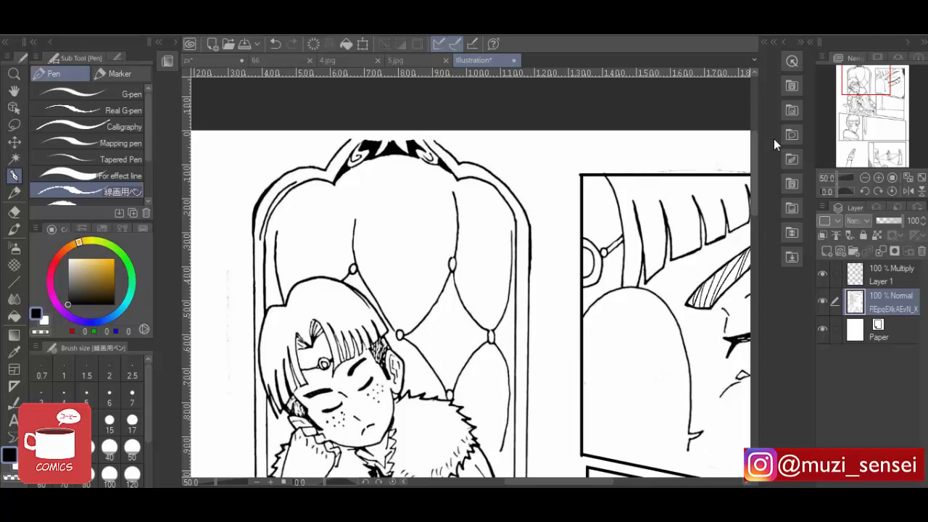
pyautogui.click(131, 393)
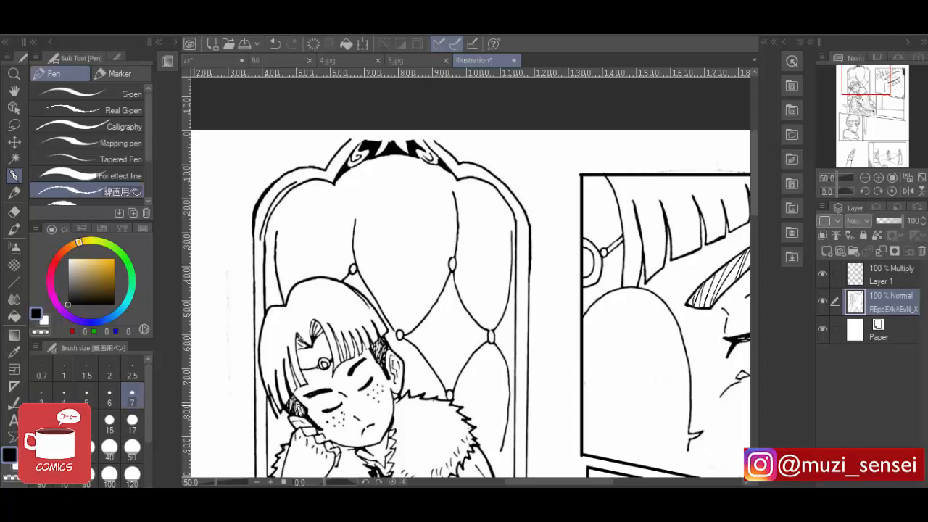
pyautogui.moveTo(290, 355); pyautogui.dragTo(302, 413)
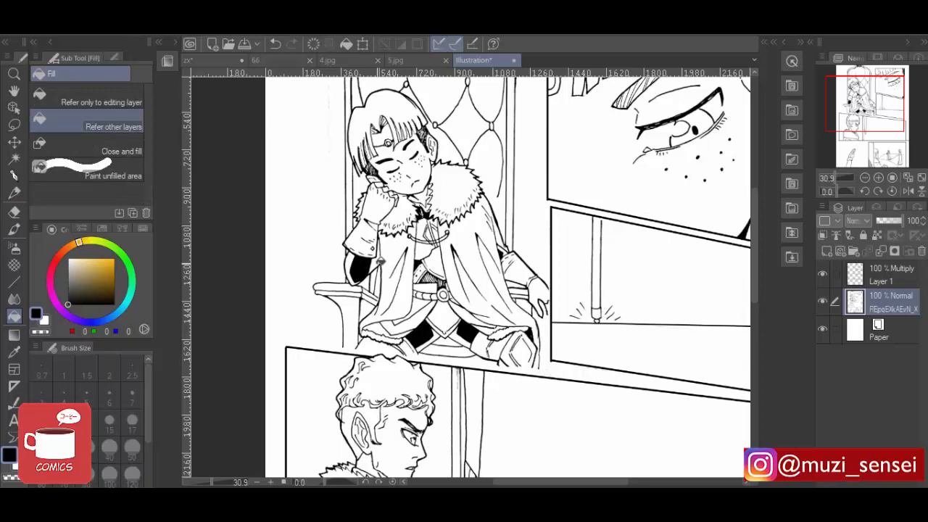
# - Ink the curly-haired man's hair and face outlines in the middle panel
pyautogui.scroll(-3)
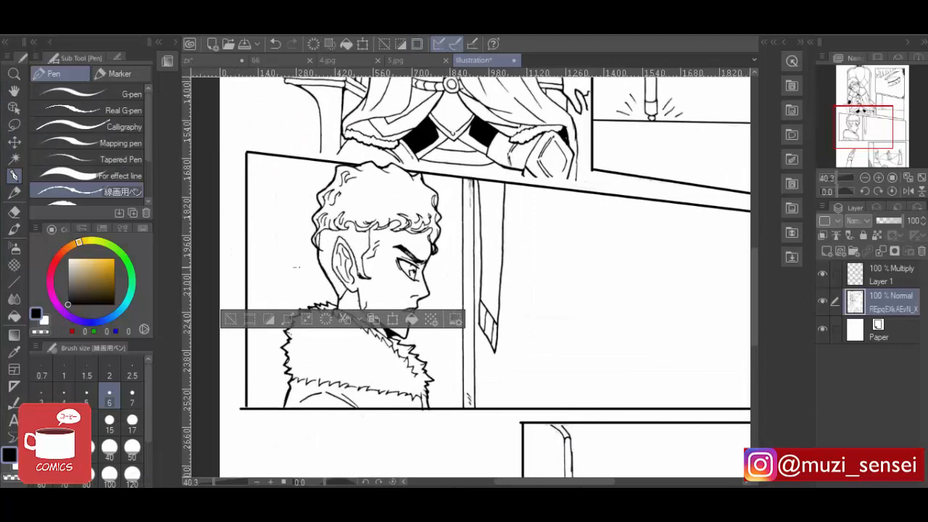
pyautogui.moveTo(341, 232); pyautogui.dragTo(355, 290)
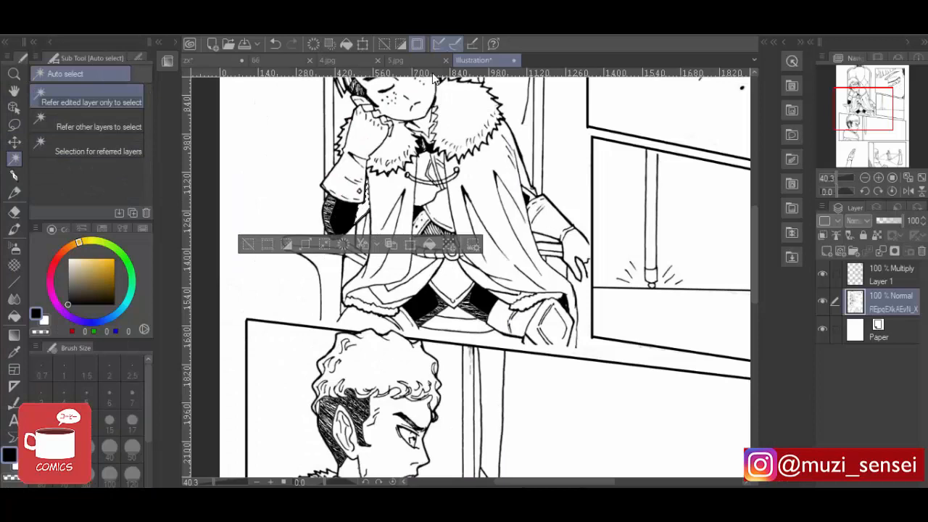
pyautogui.click(14, 176)
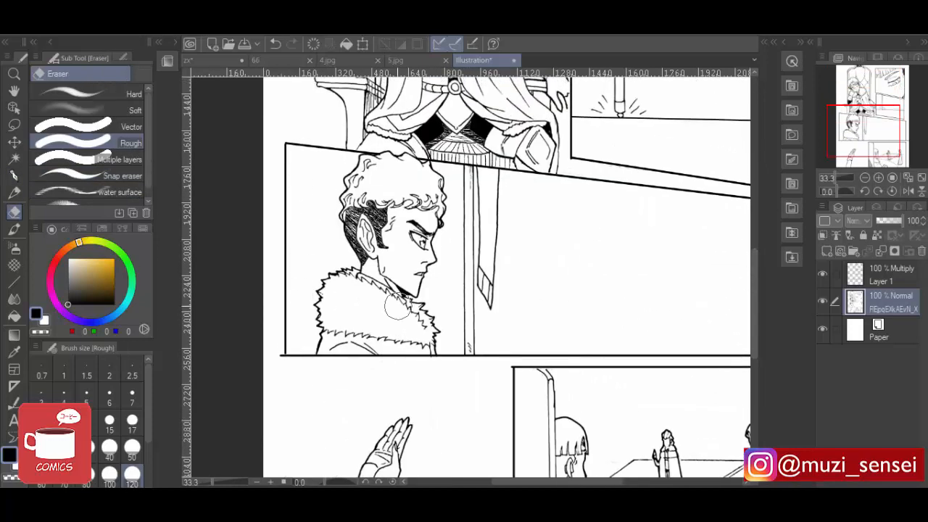
# - Erase stray lines around the fur-collared character's collar and face with the Rough eraser
pyautogui.click(15, 175)
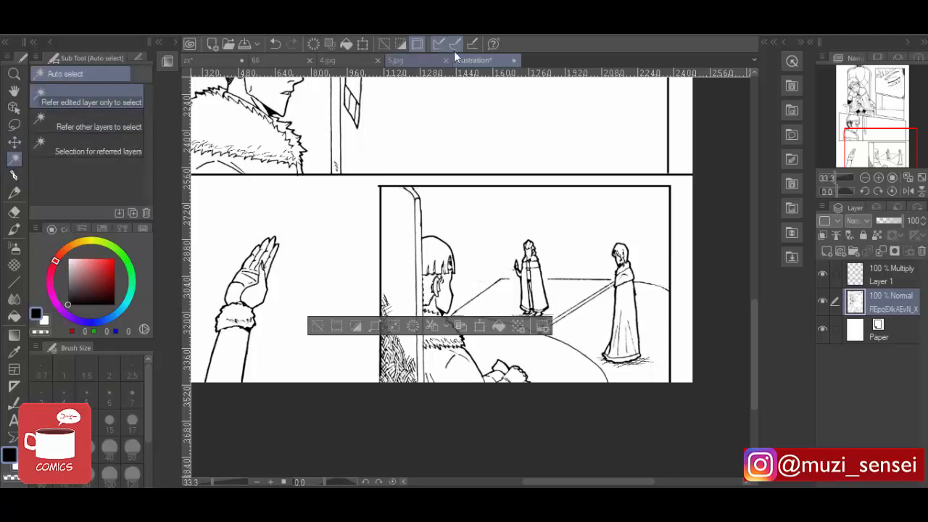
pyautogui.click(14, 175)
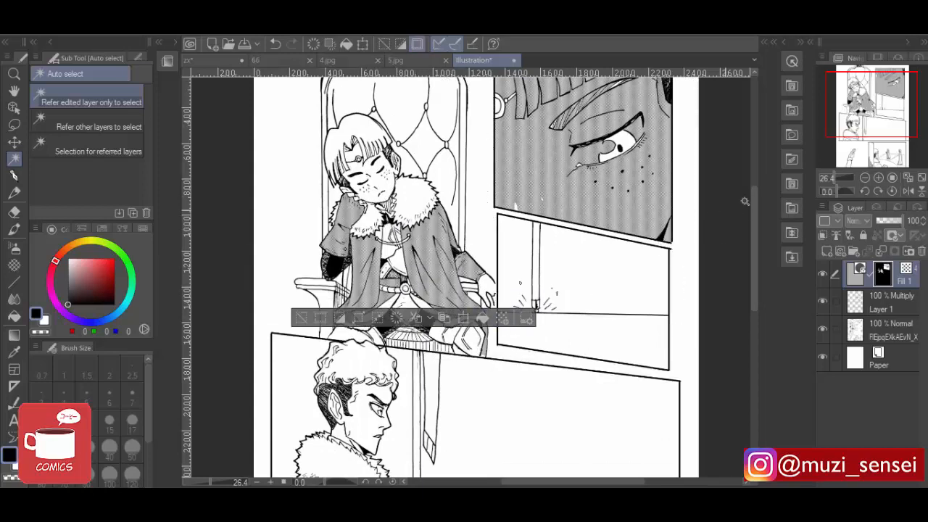
# - Fill the top panels with dot screen tone and confirm the Simple tone settings
pyautogui.scroll(-3)
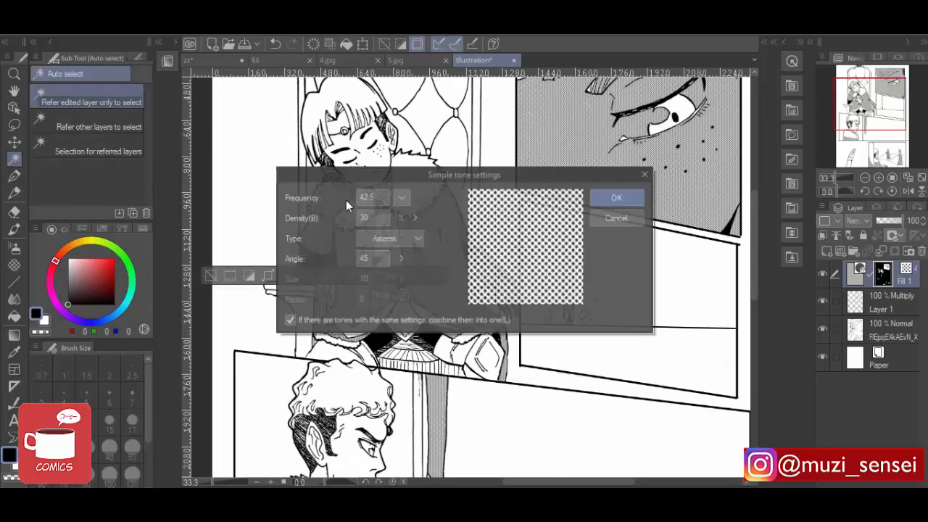
pyautogui.click(616, 198)
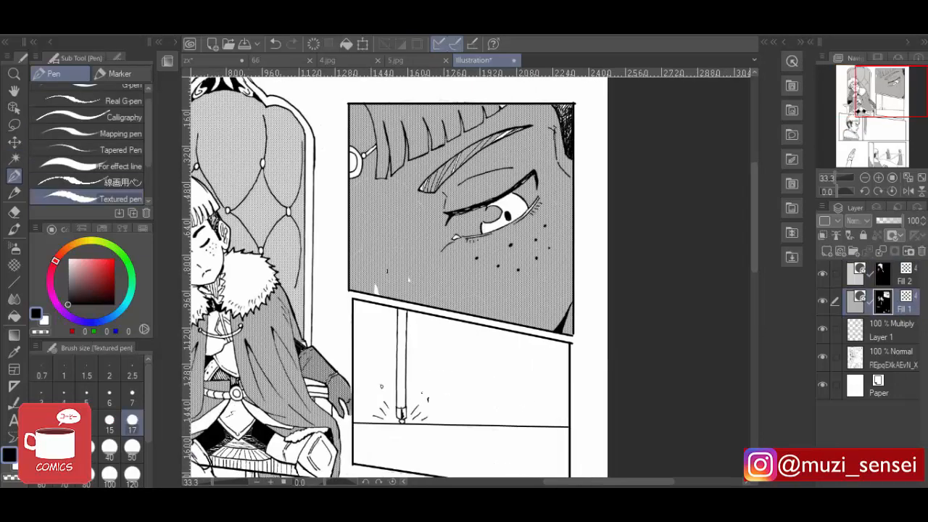
# - Add a second tone fill layer for the throne and eye close-up shading
pyautogui.click(123, 117)
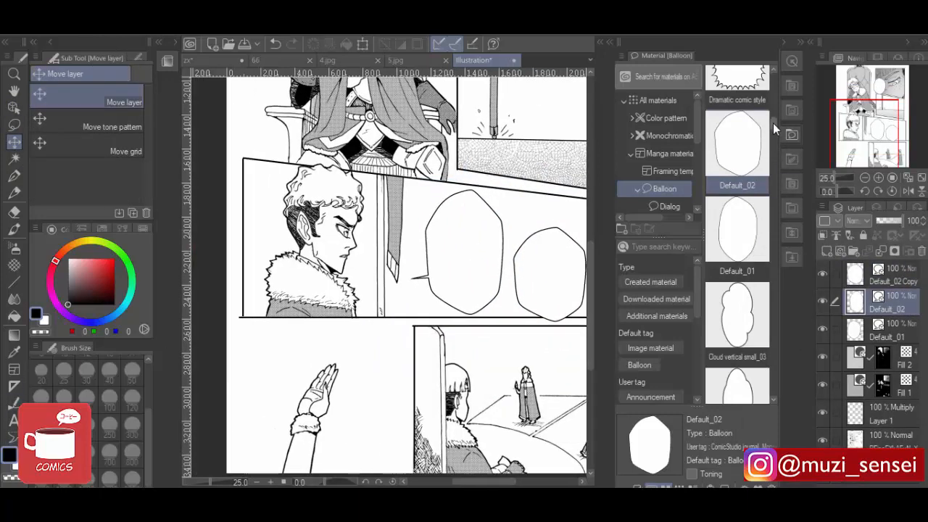
# - Scroll down to the lower panels to place the burst balloon and speed lines
pyautogui.scroll(-3)
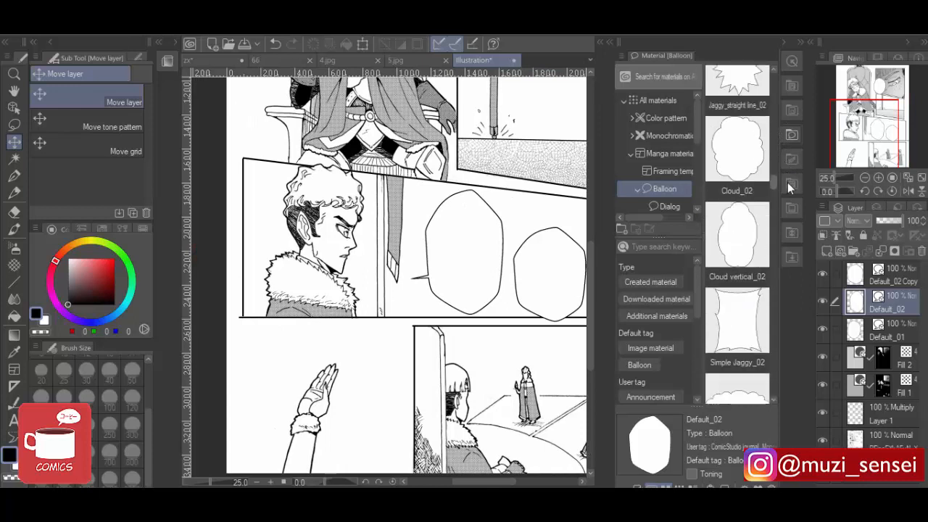
pyautogui.scroll(-3)
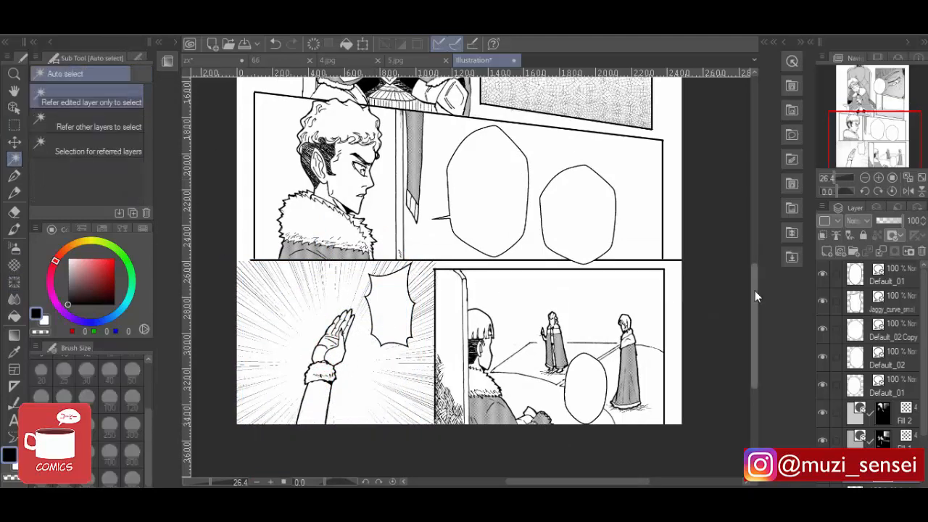
# - Scroll to the bottom-right panel to paint its background with a Decoration dot texture
pyautogui.scroll(-3)
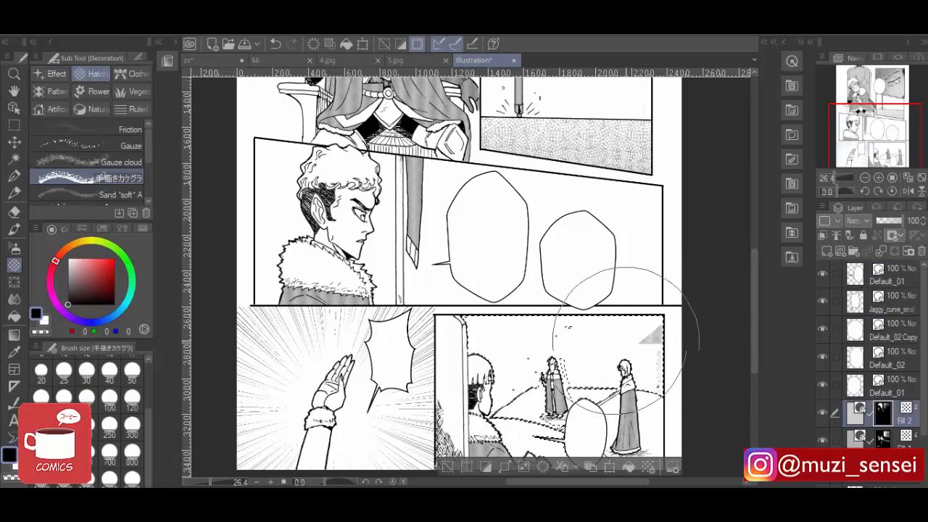
pyautogui.scroll(-3)
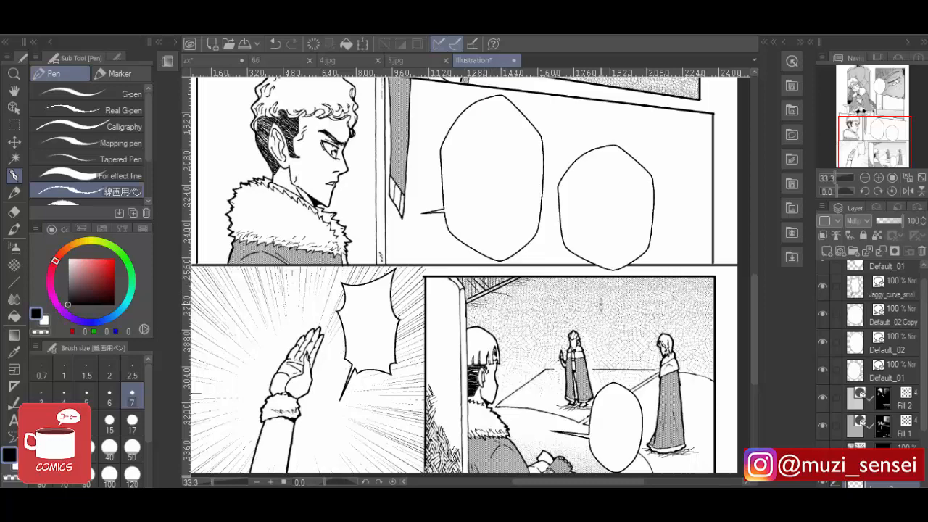
# - Draw the exclamation mark beside the raised hand and fill it solid black
pyautogui.scroll(-3)
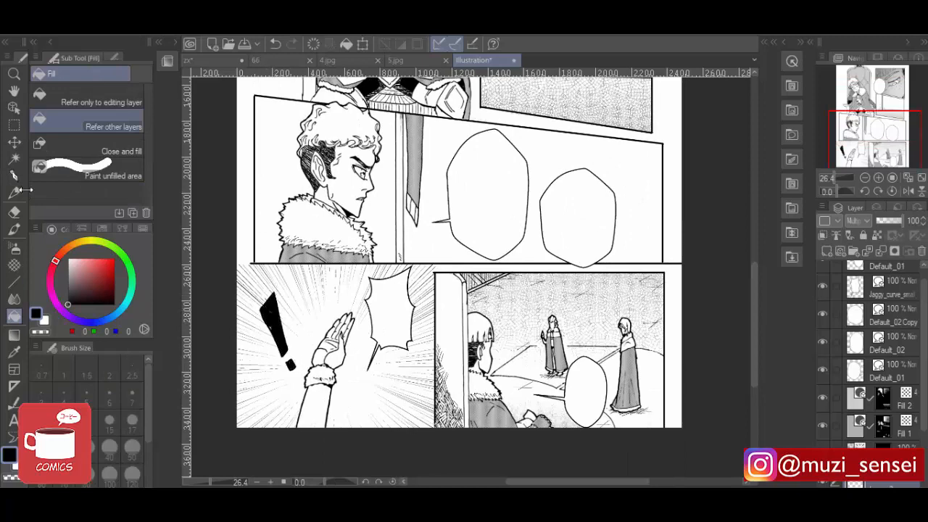
pyautogui.click(13, 176)
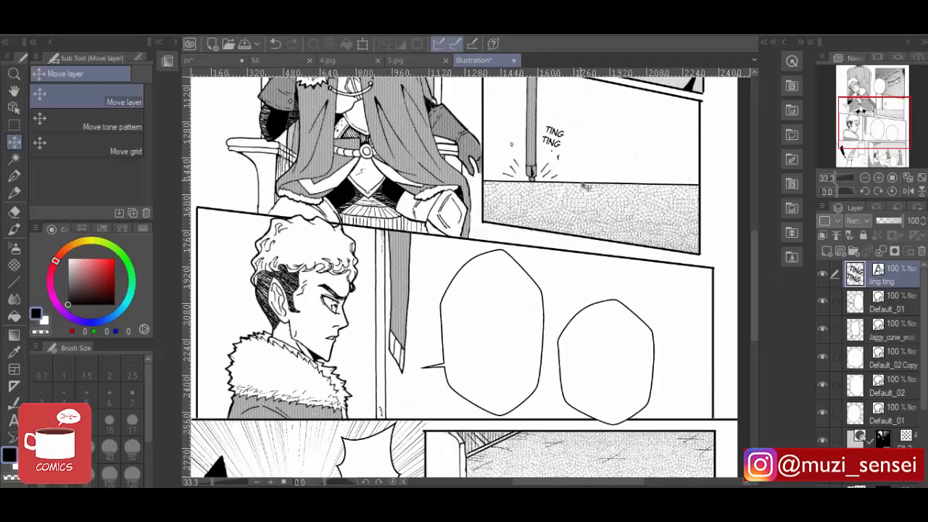
# - Fit the whole page in the window to review the finished TING TING lettering
pyautogui.click(865, 177)
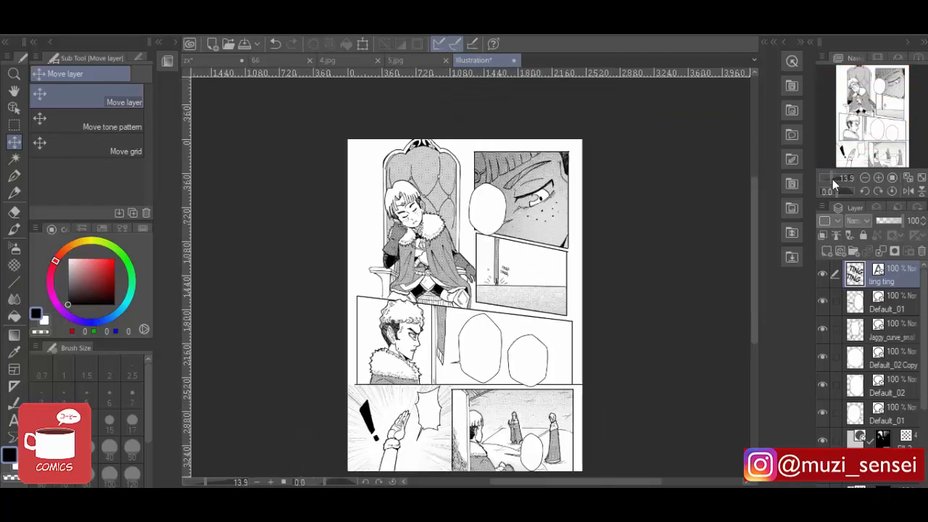